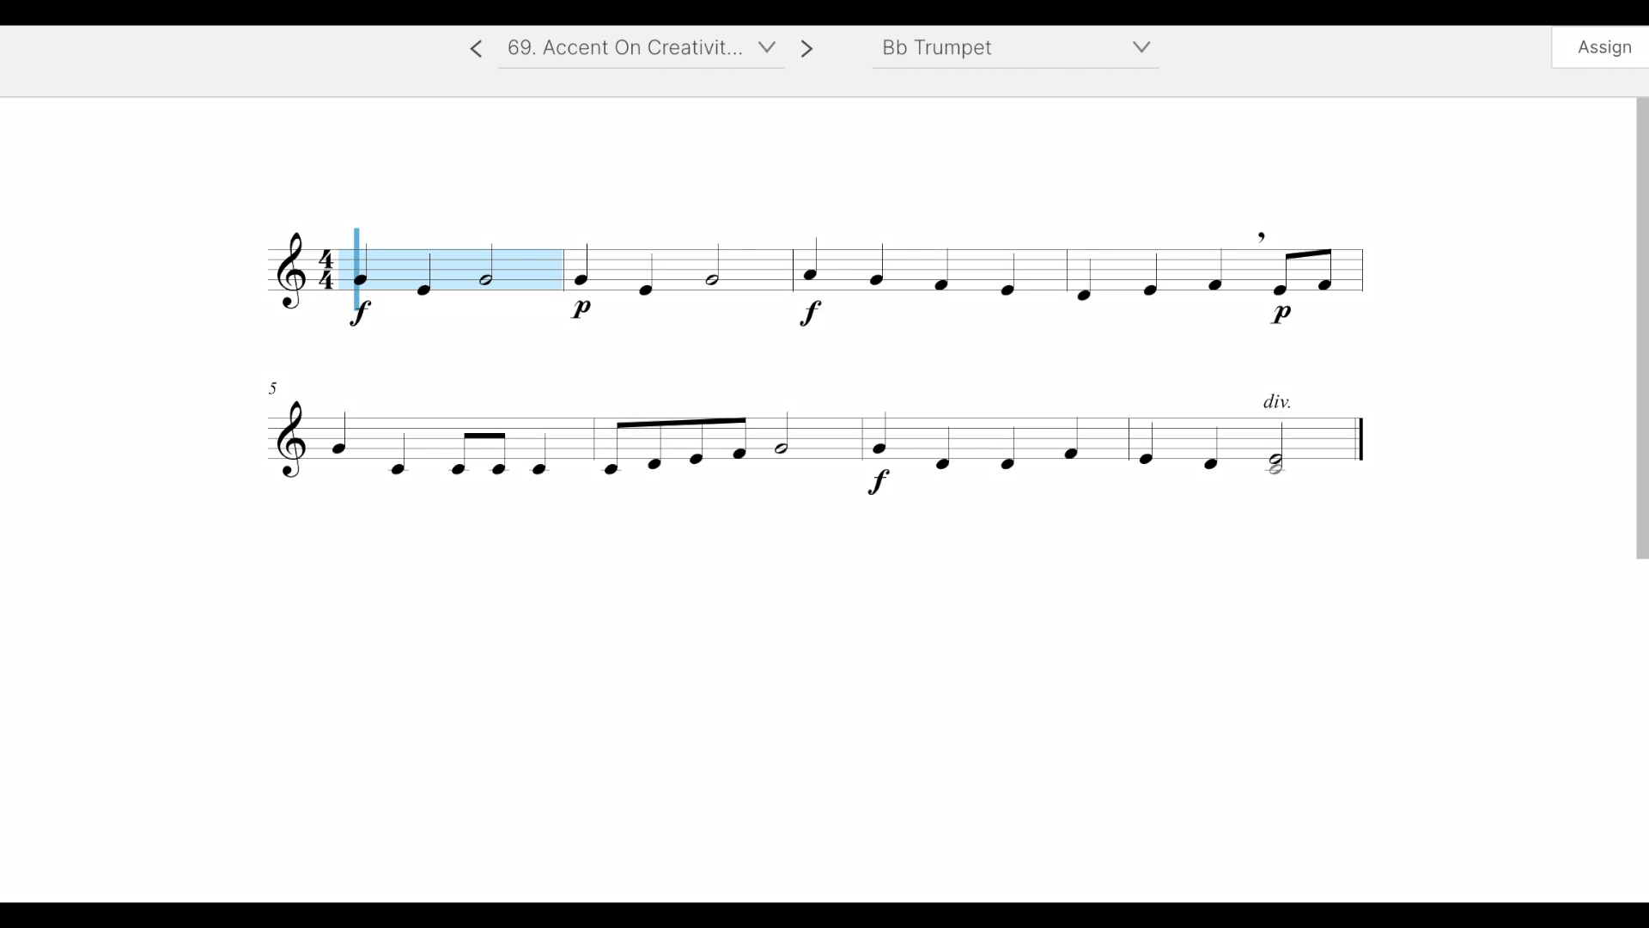
mouse_move(639, 337)
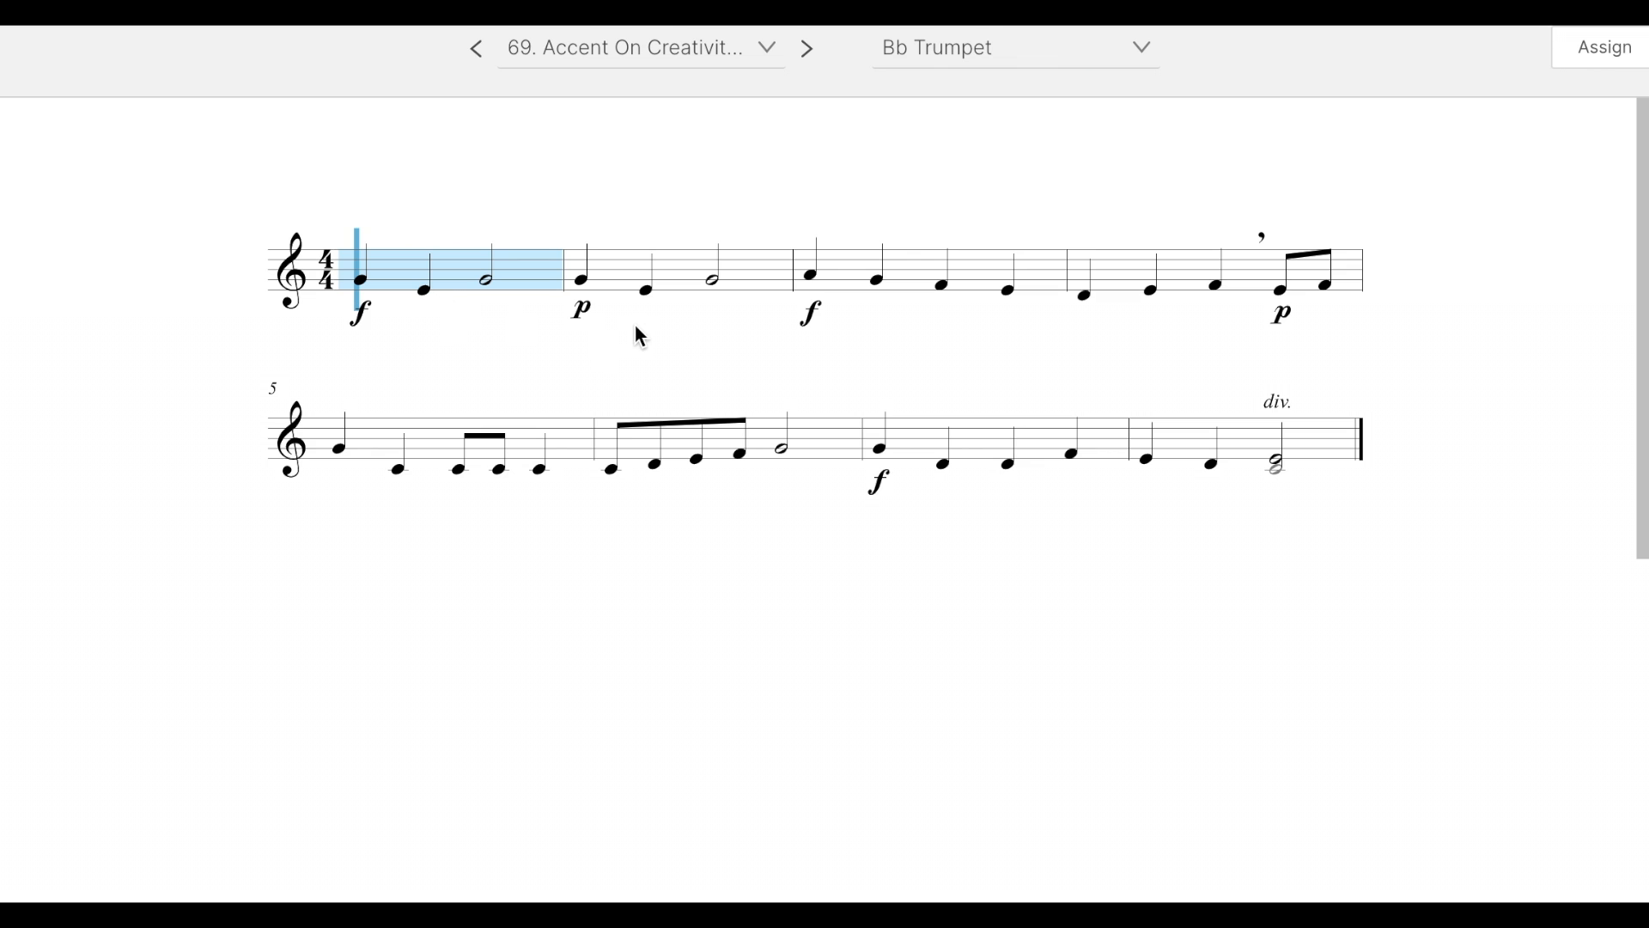
mouse_move(1298, 341)
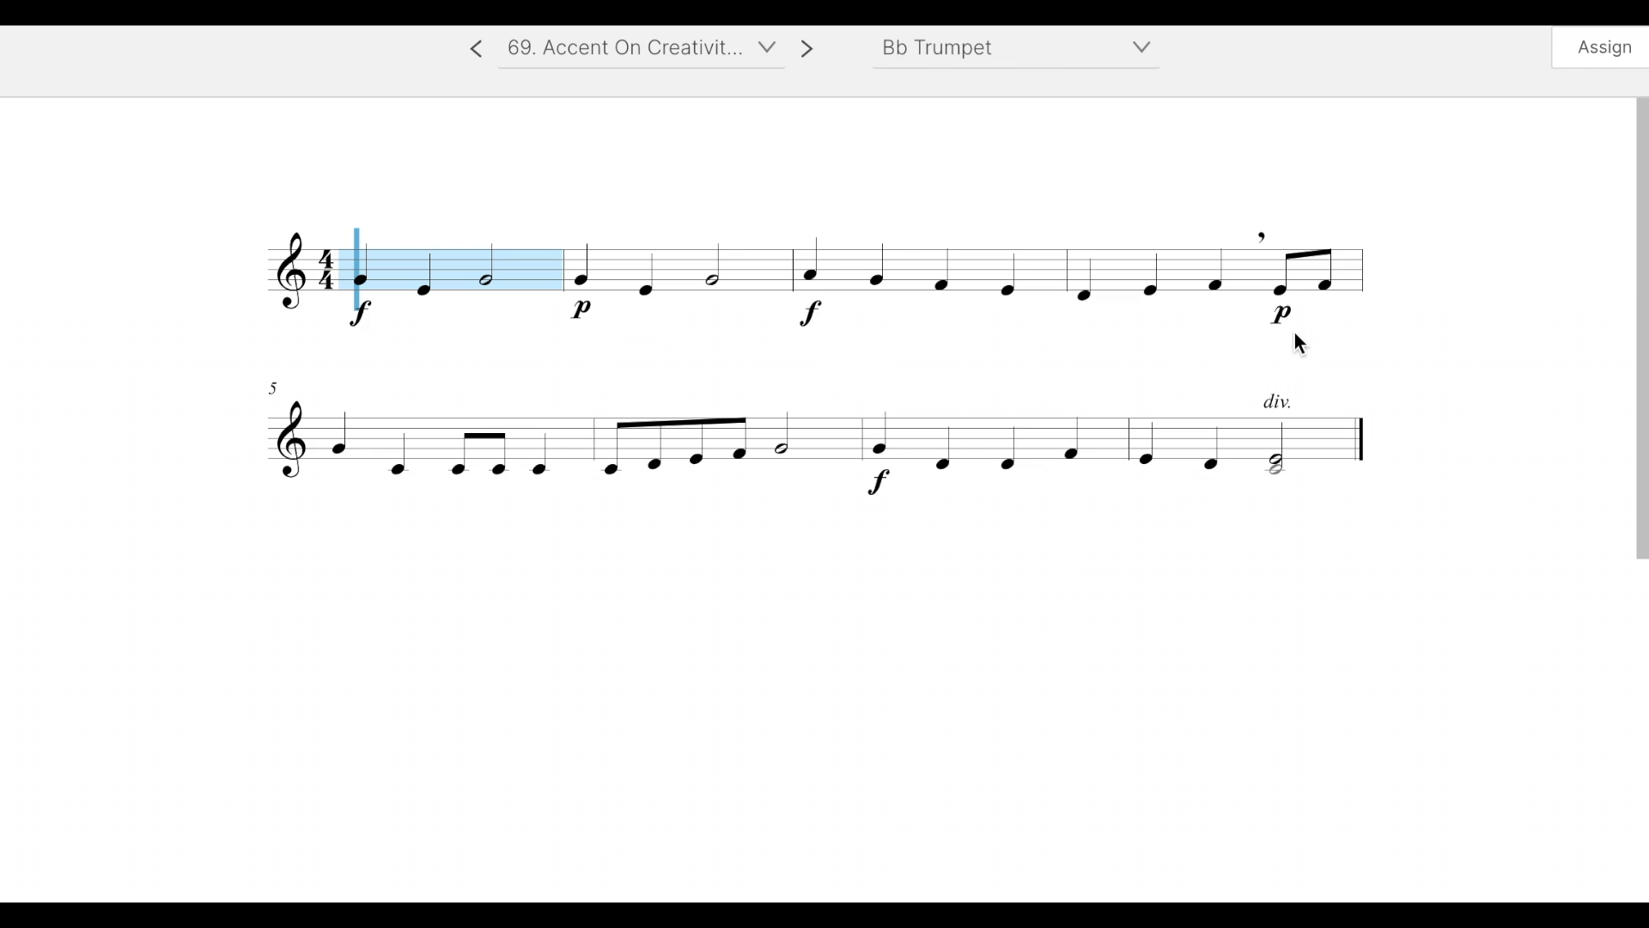
mouse_move(792, 409)
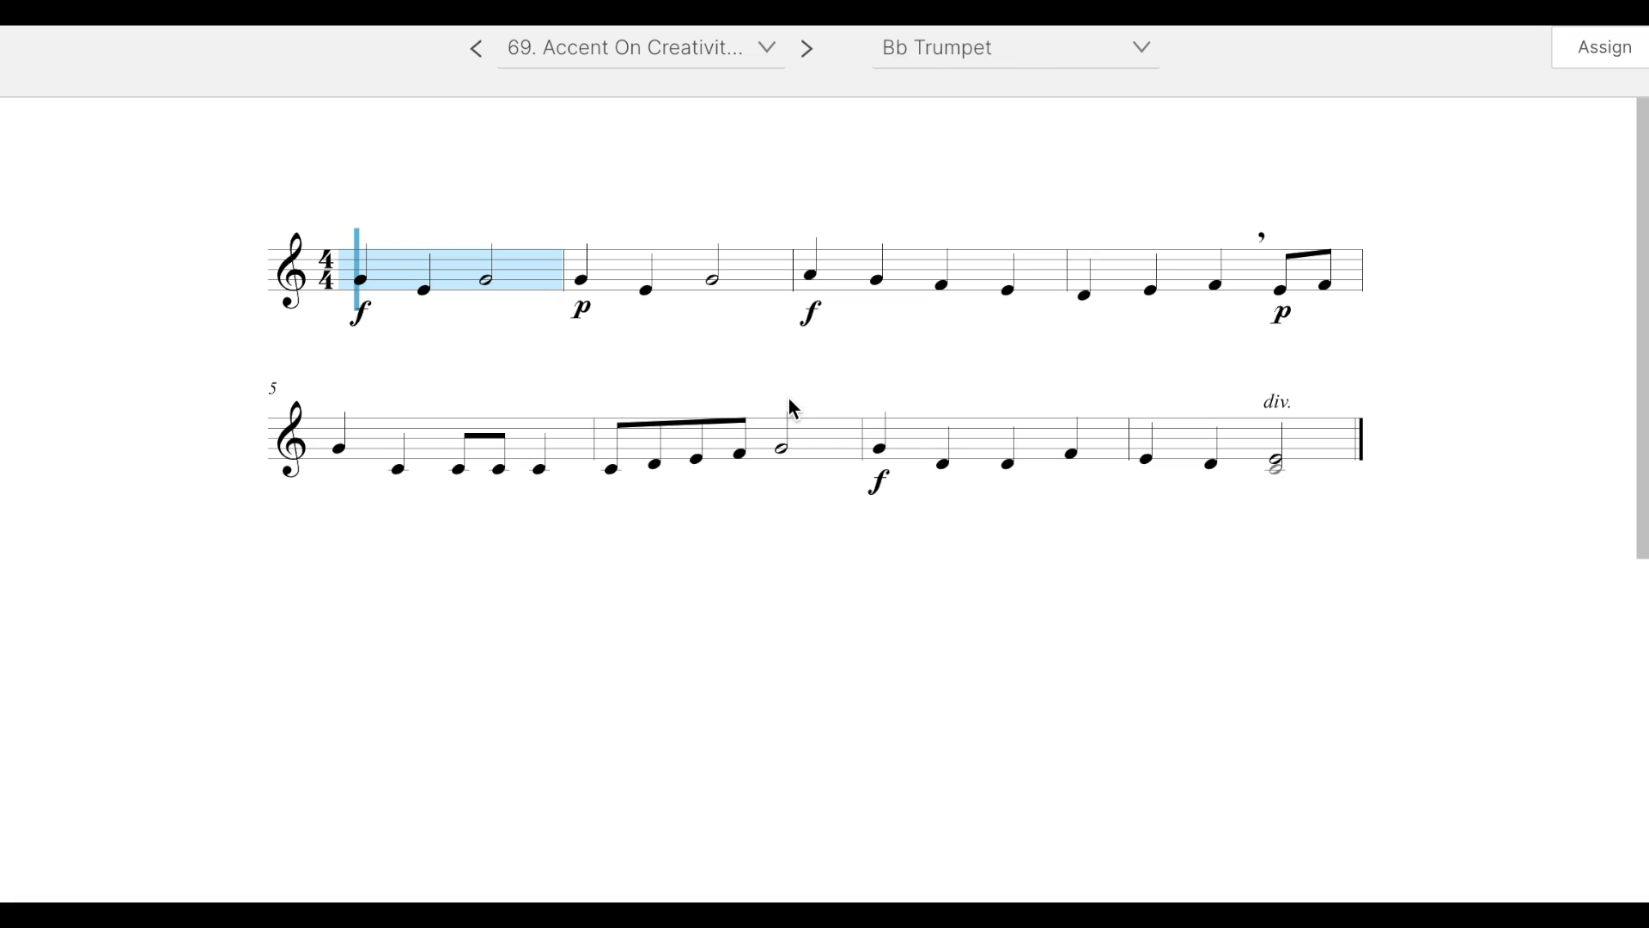
mouse_move(1264, 553)
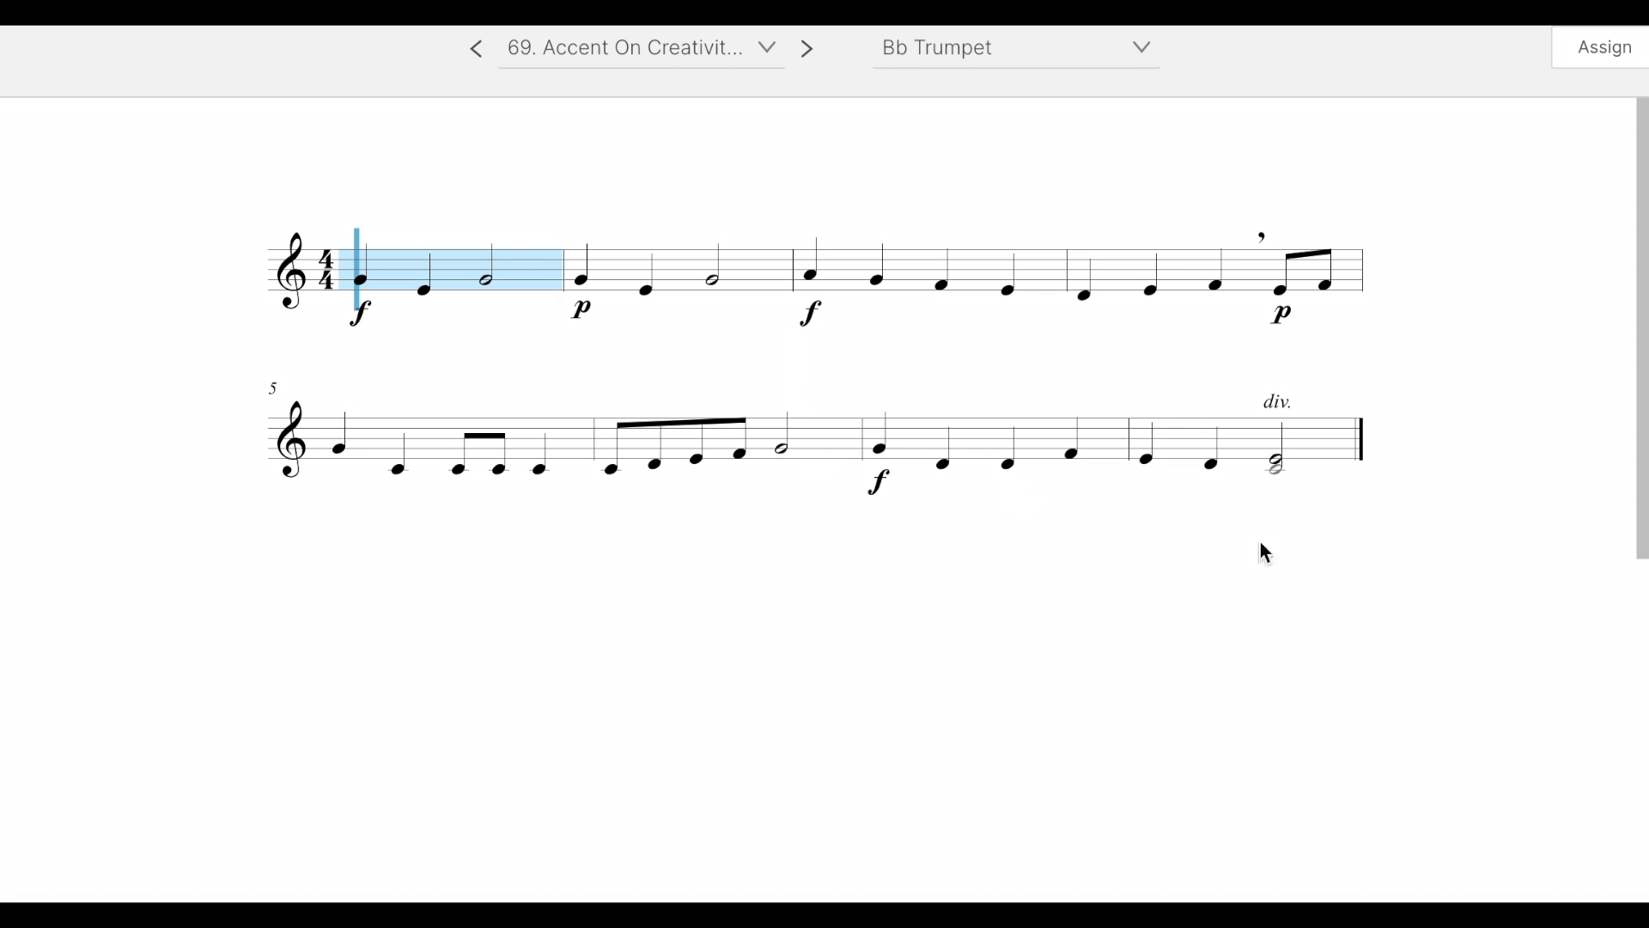
mouse_move(1292, 390)
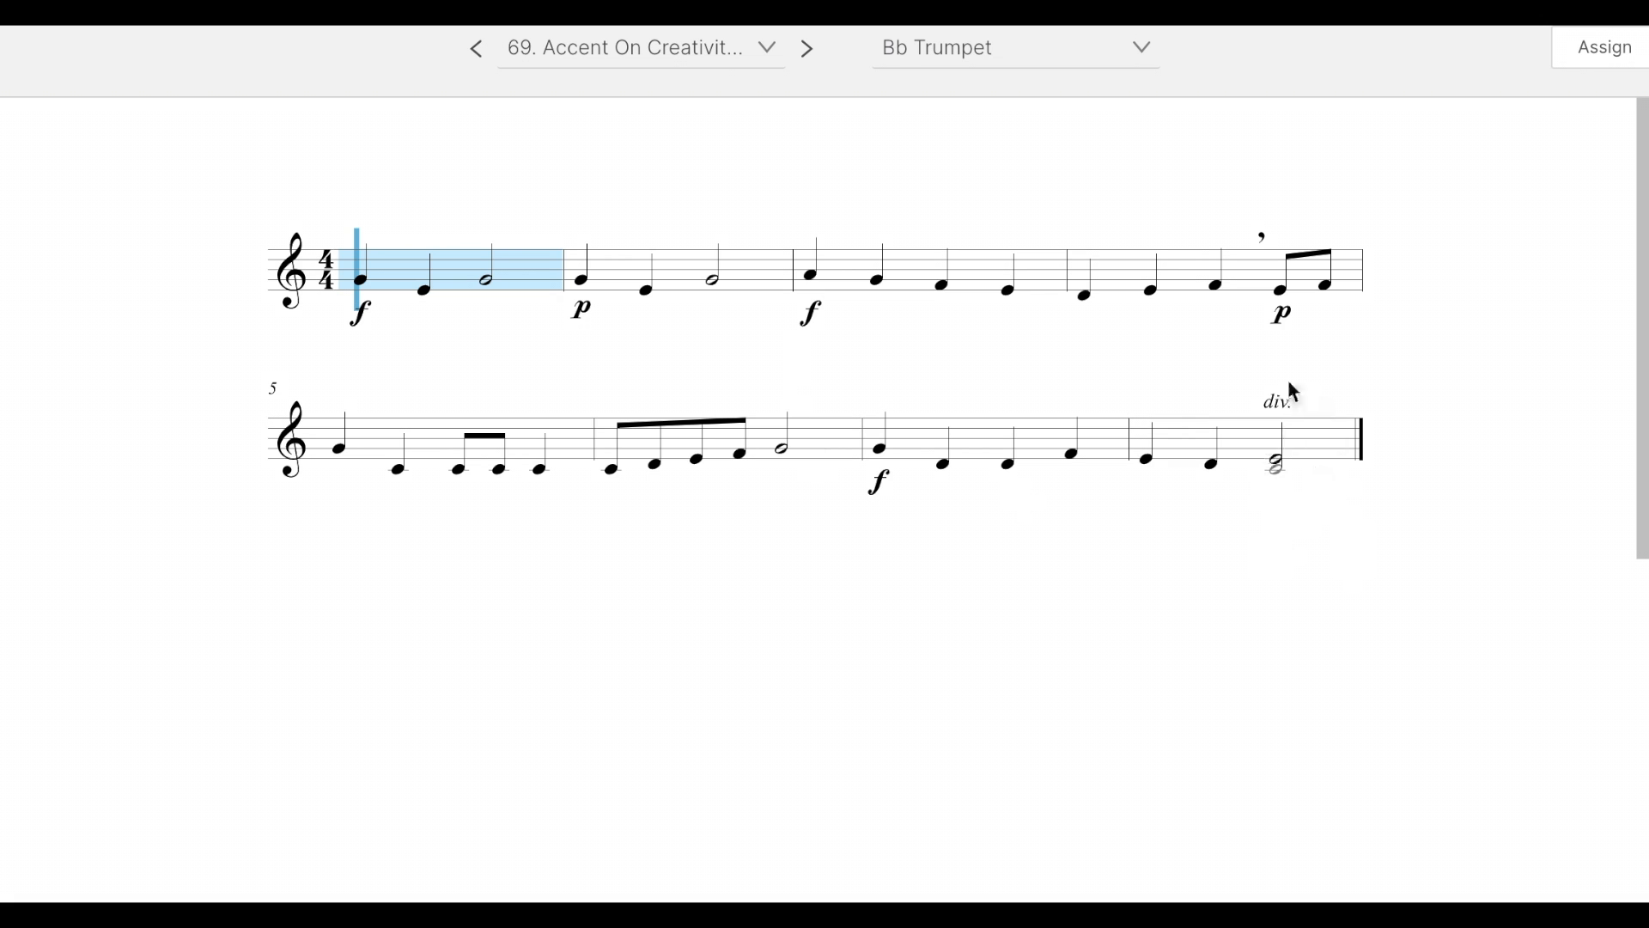
mouse_move(1261, 408)
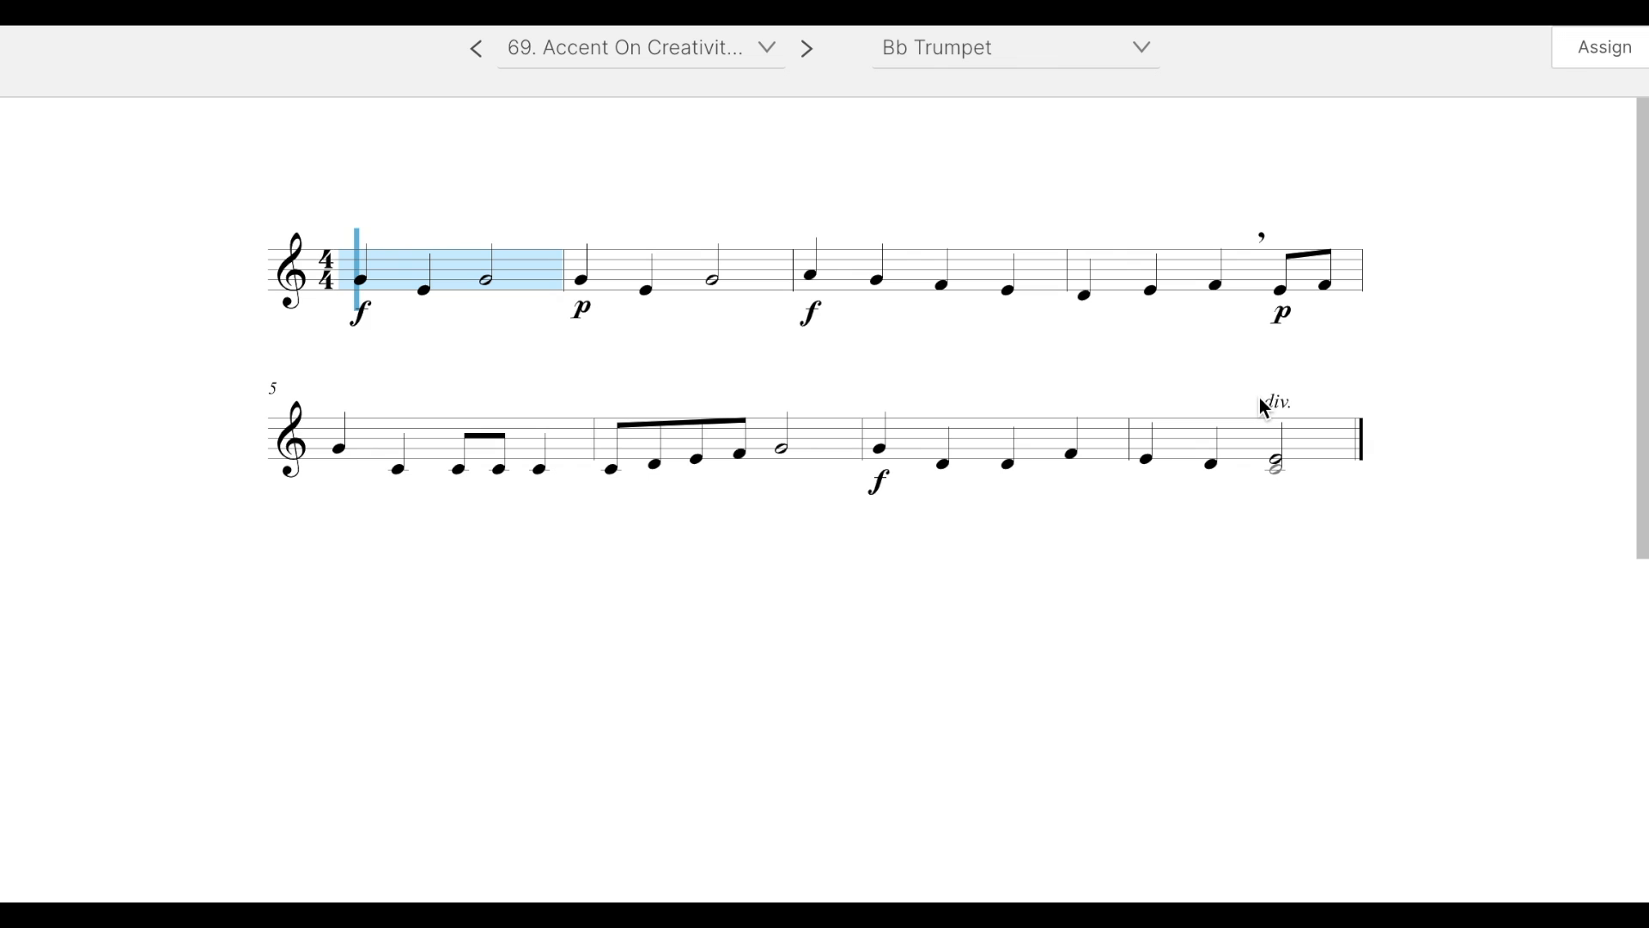
mouse_move(642, 504)
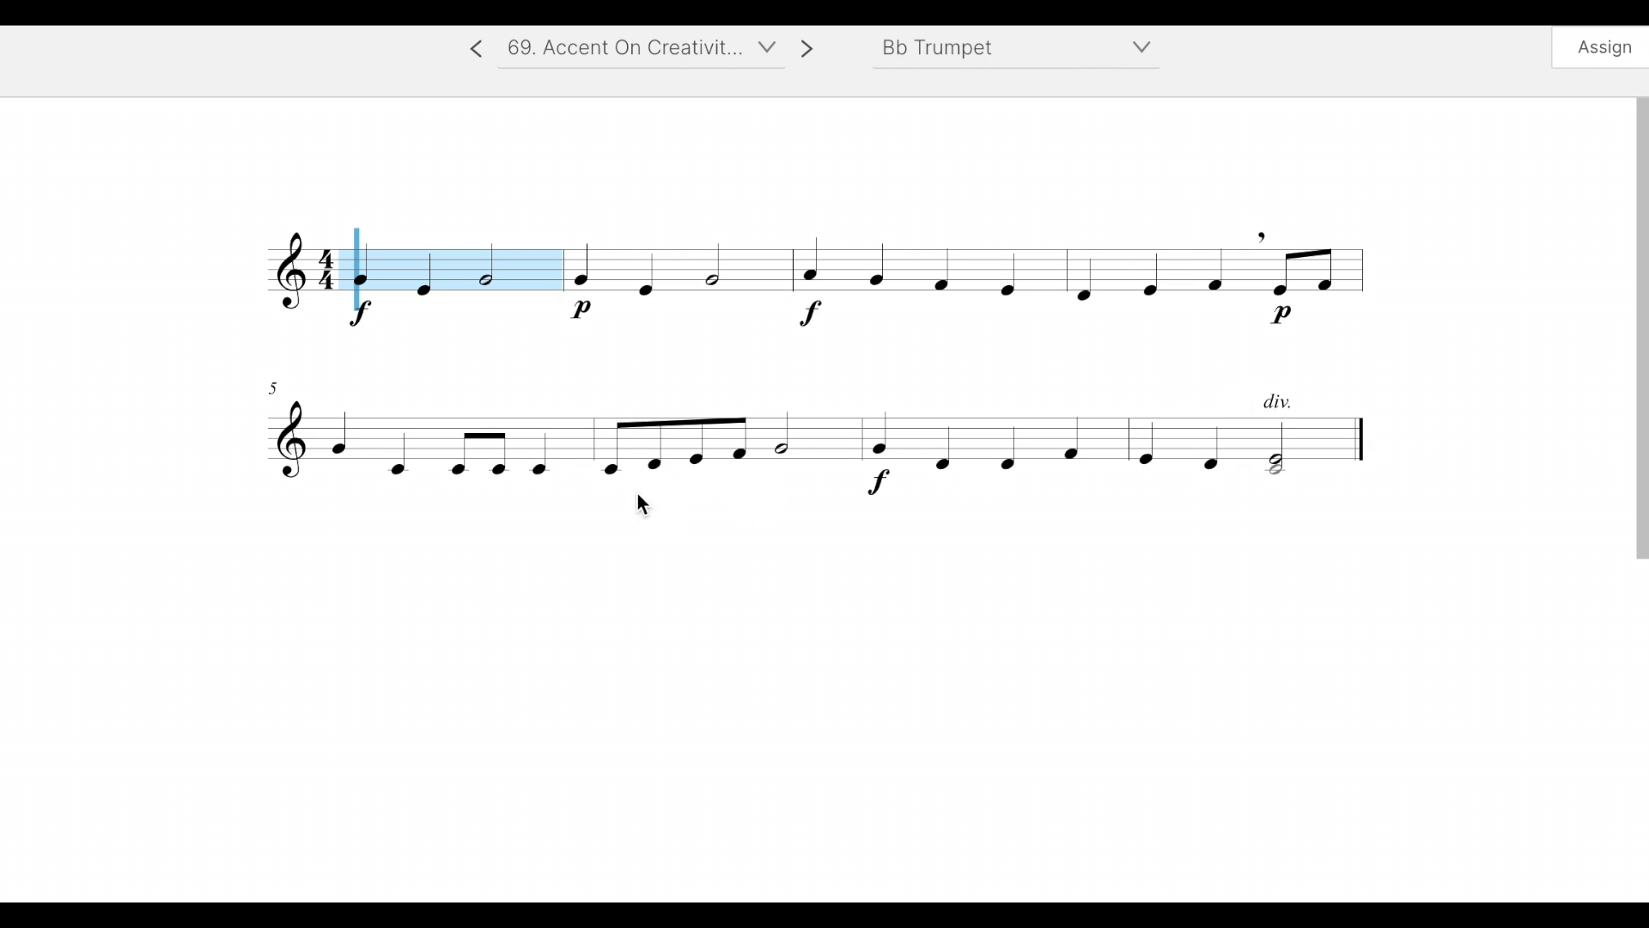